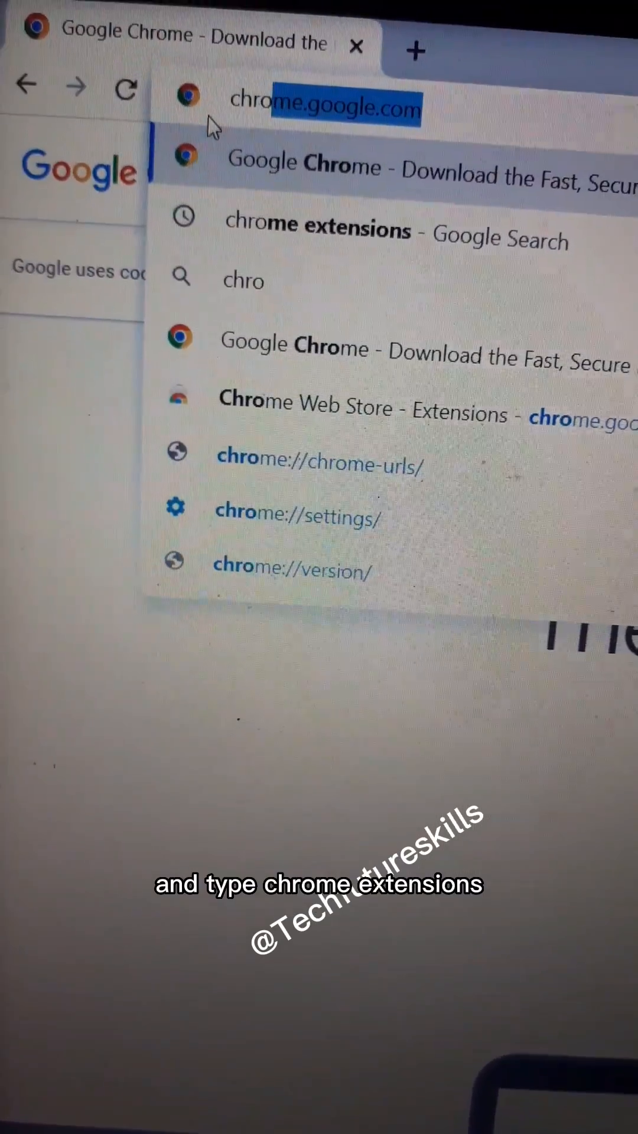
Search Google for 'chrome extensions'
type("chrome extensions")
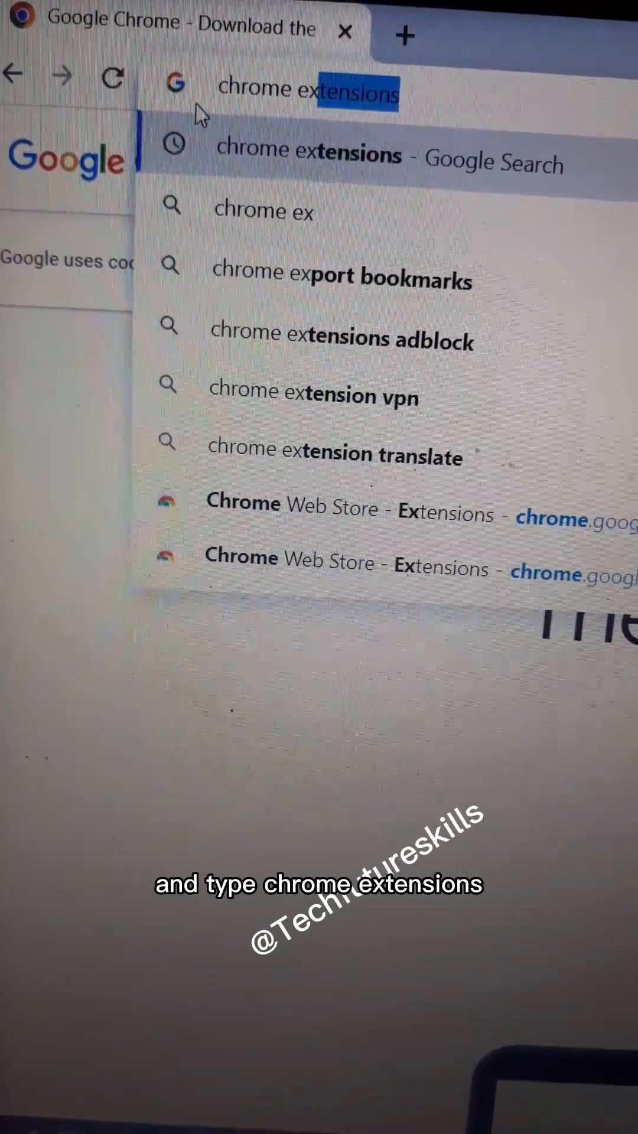
key("Enter")
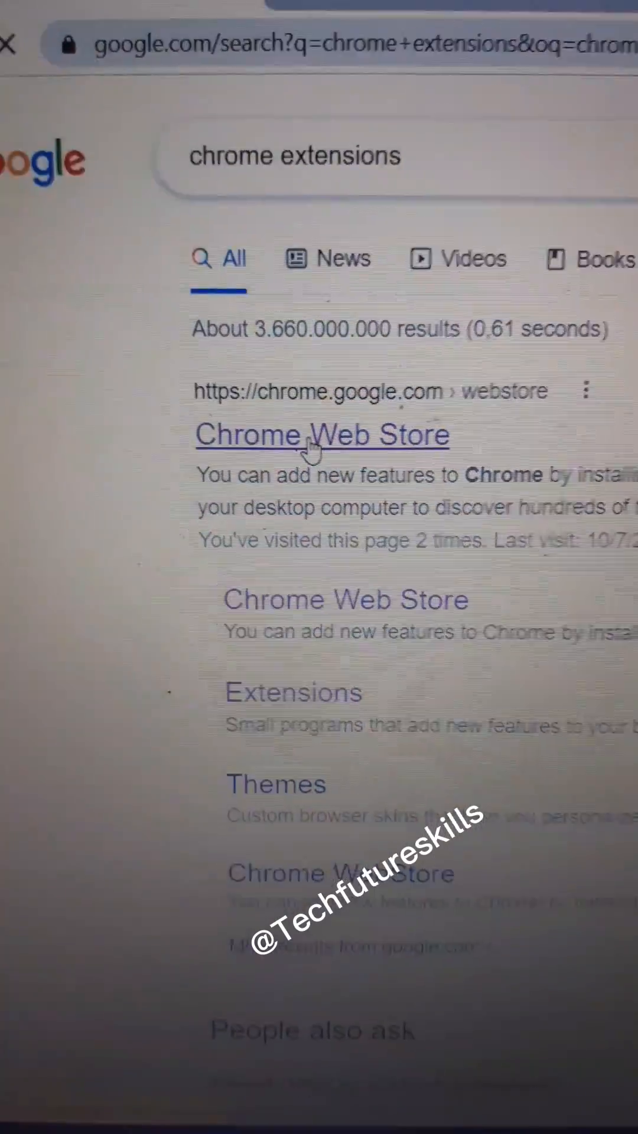
Open the Chrome Web Store and search it for 'video downloader plus'
left_click(320, 435)
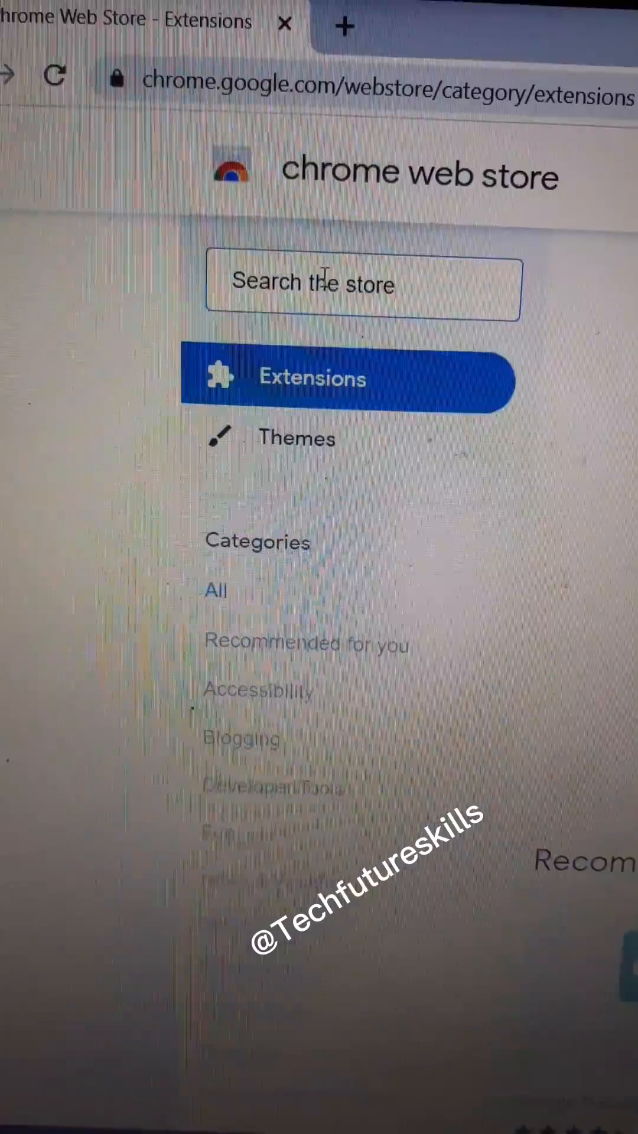
left_click(361, 283)
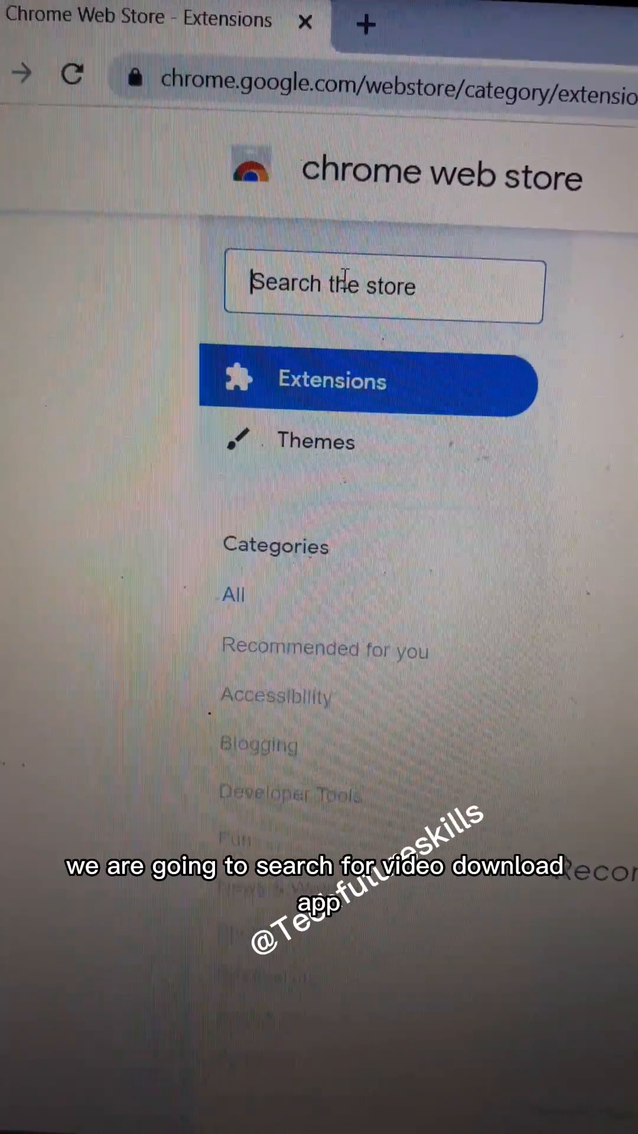
type("v")
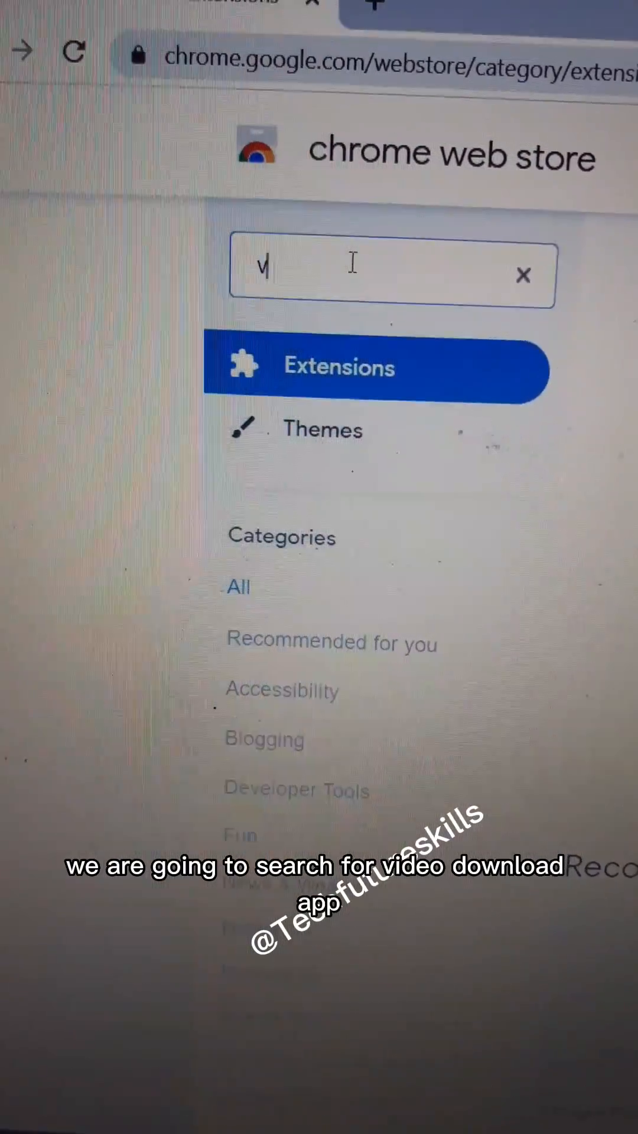
type("video downloader plus")
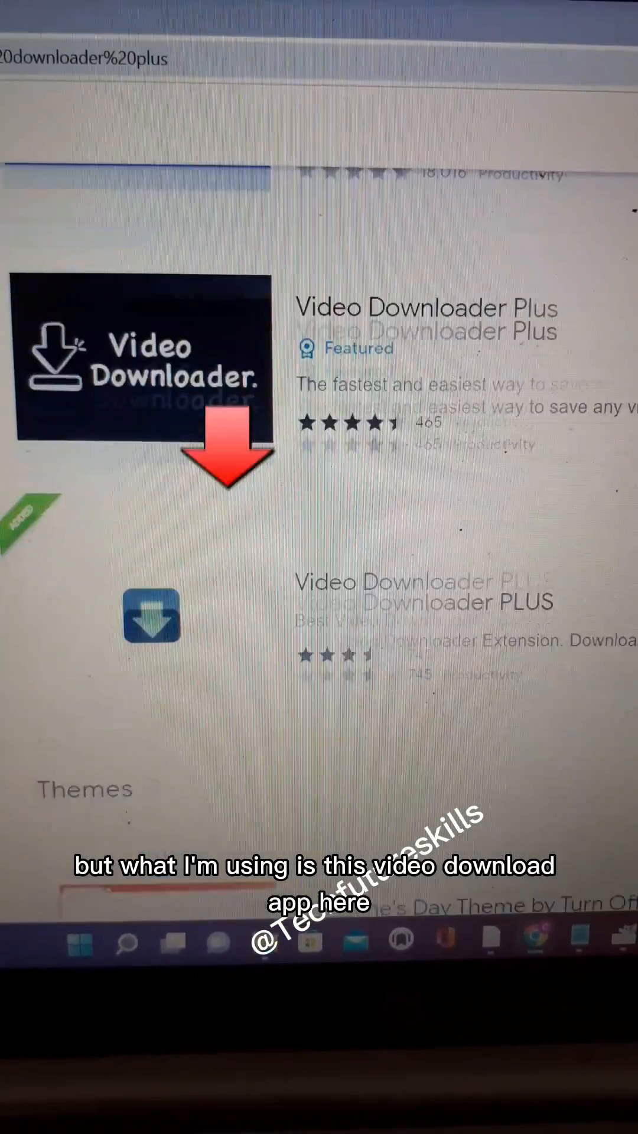
Scroll through the Video Downloader Plus search results
scroll("down", 3)
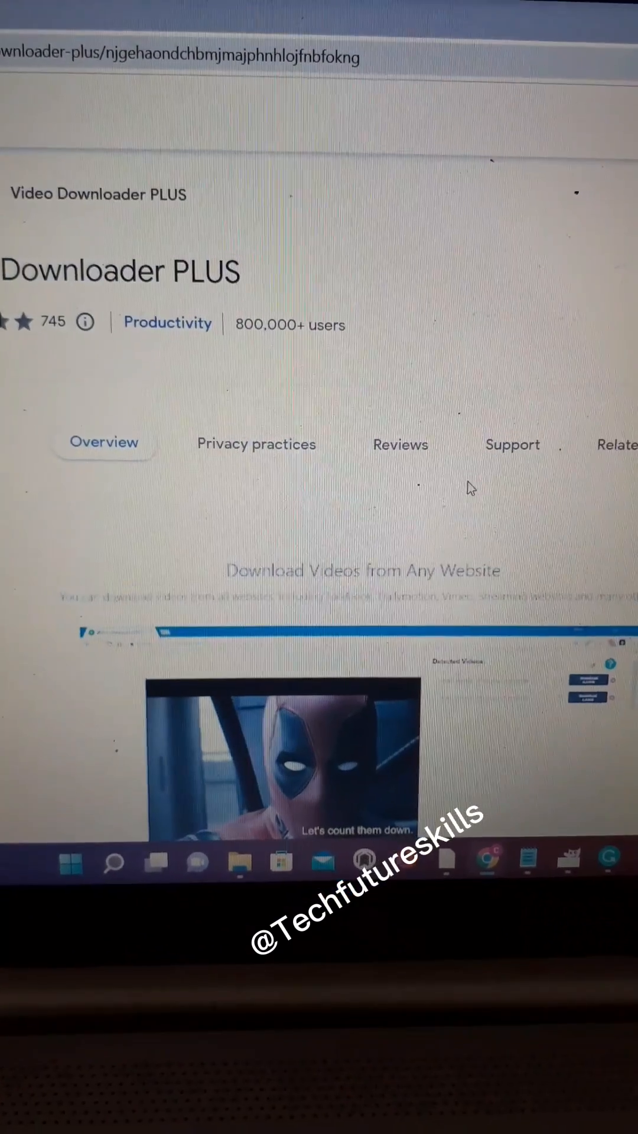
scroll("down", 3)
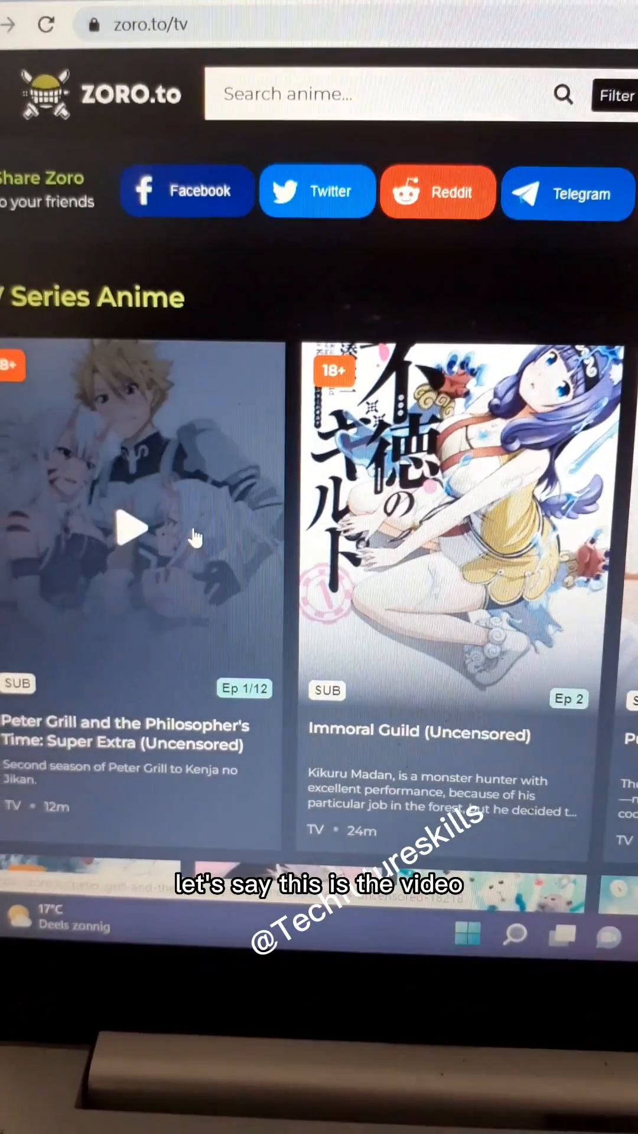
Open the Peter Grill and the Philosopher's Time page and show the Extensions menu
left_click(134, 528)
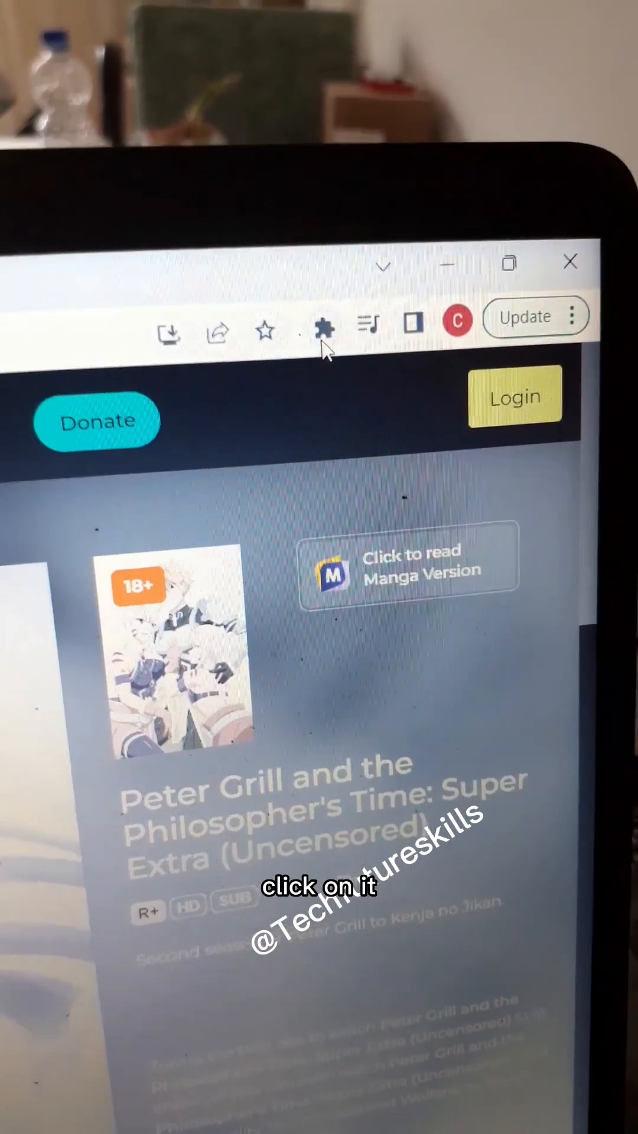
left_click(325, 330)
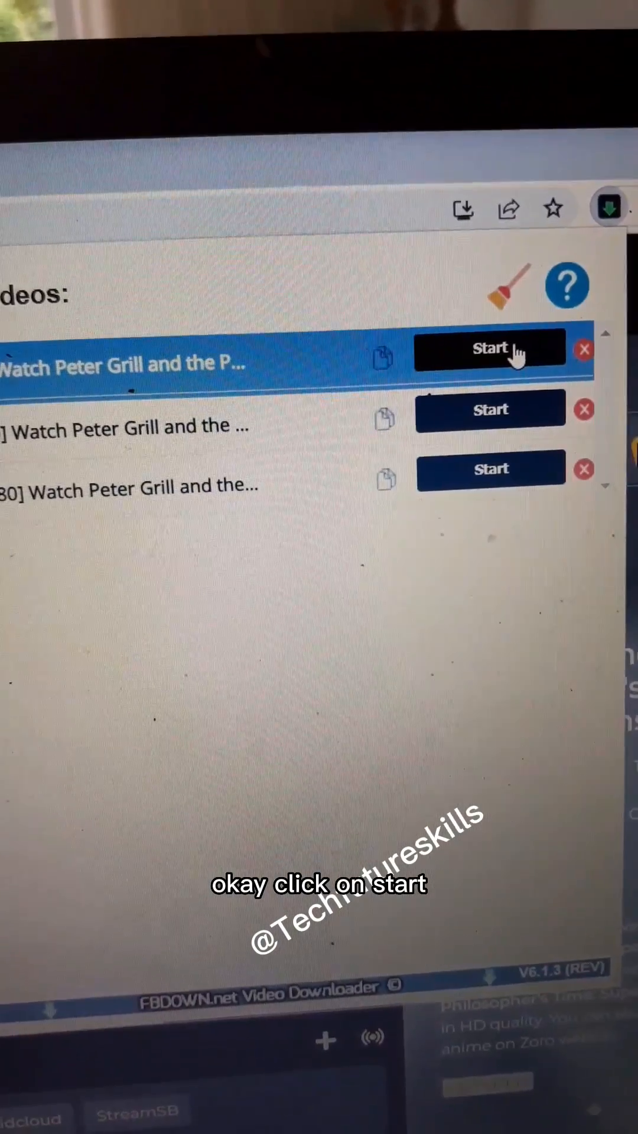
Start downloading the first detected Peter Grill episode in Video Downloader Plus
left_click(490, 348)
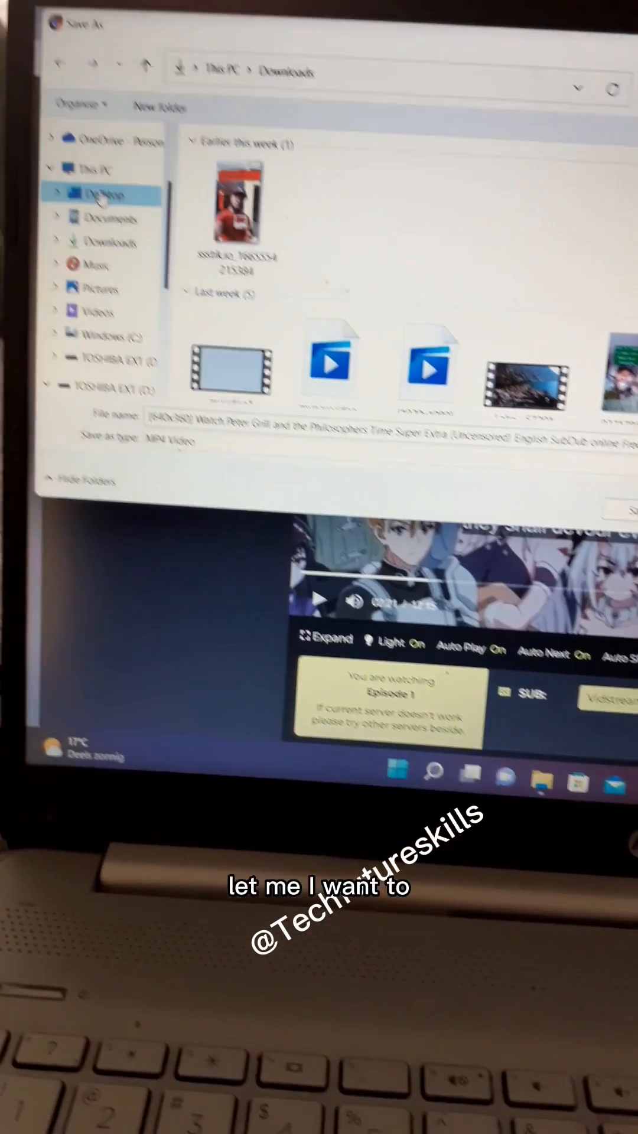
Save the episode's MP4 file to the Desktop
left_click(152, 249)
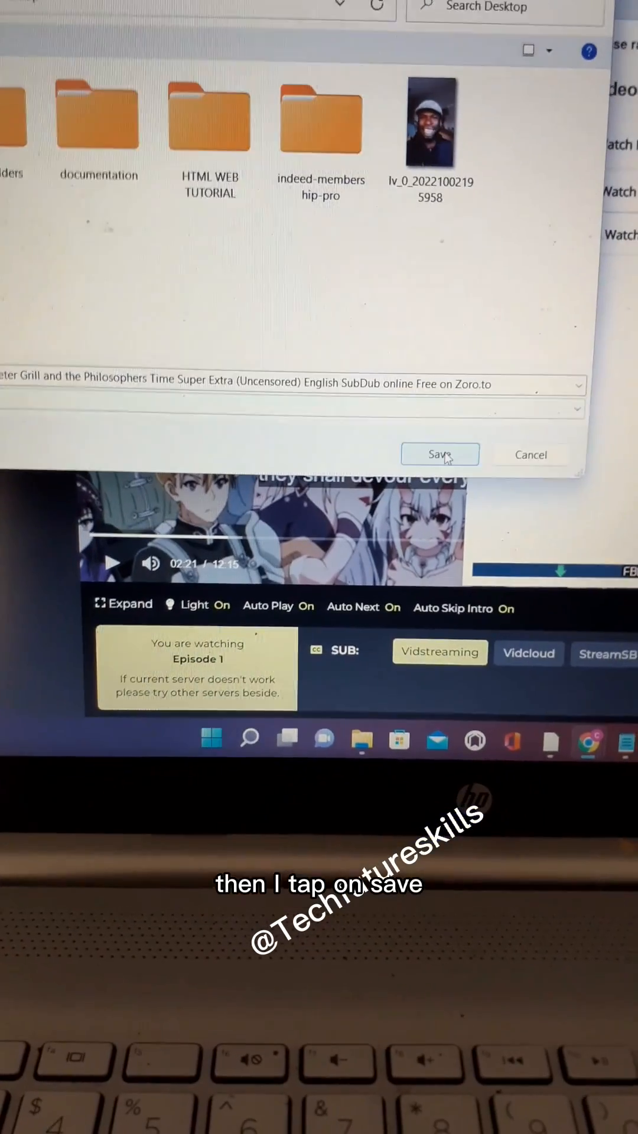
left_click(439, 455)
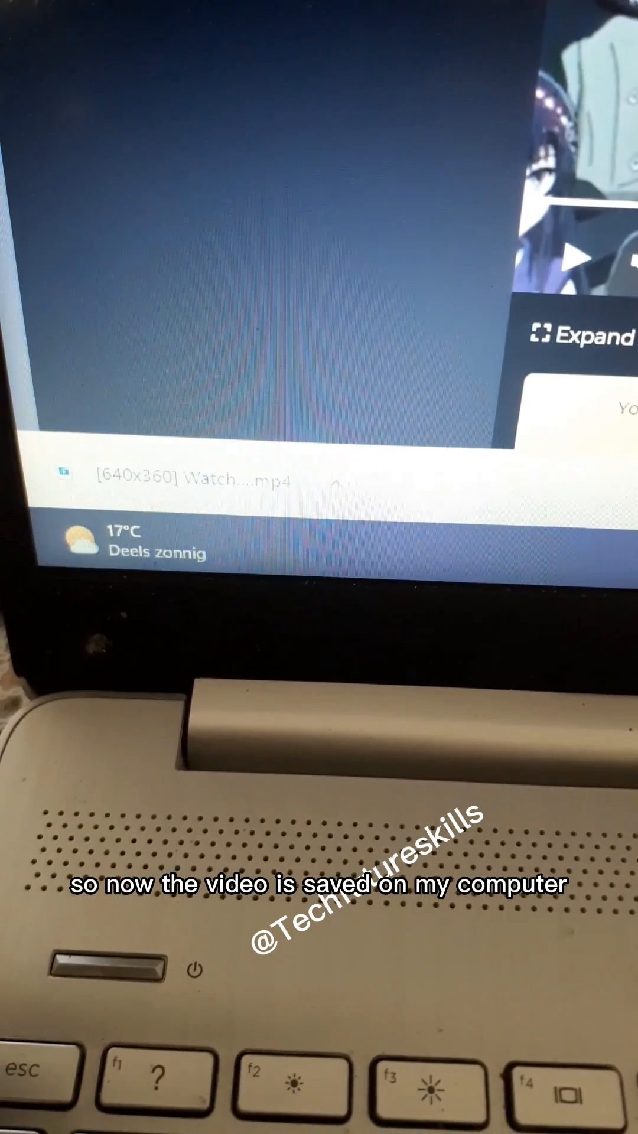